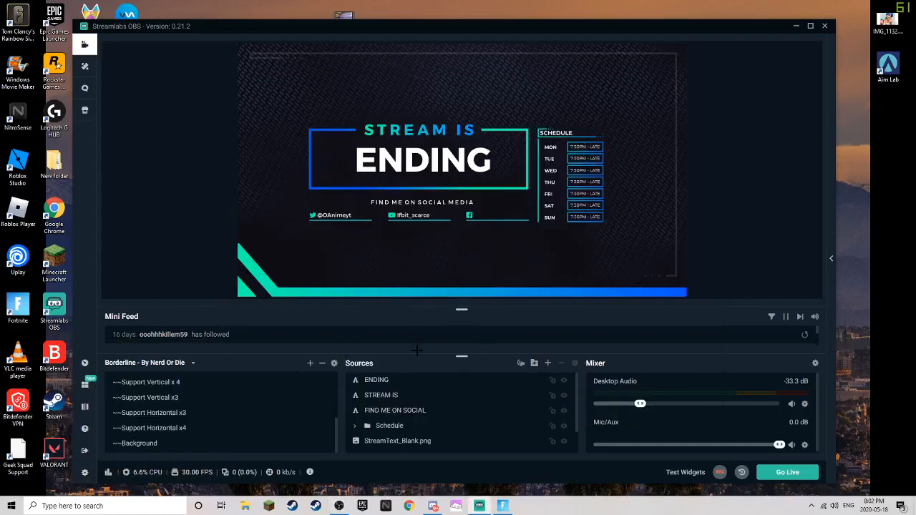
Switch to the scene collection containing New Scene (1)
{"action": "left_click", "coordinate": [193, 363]}
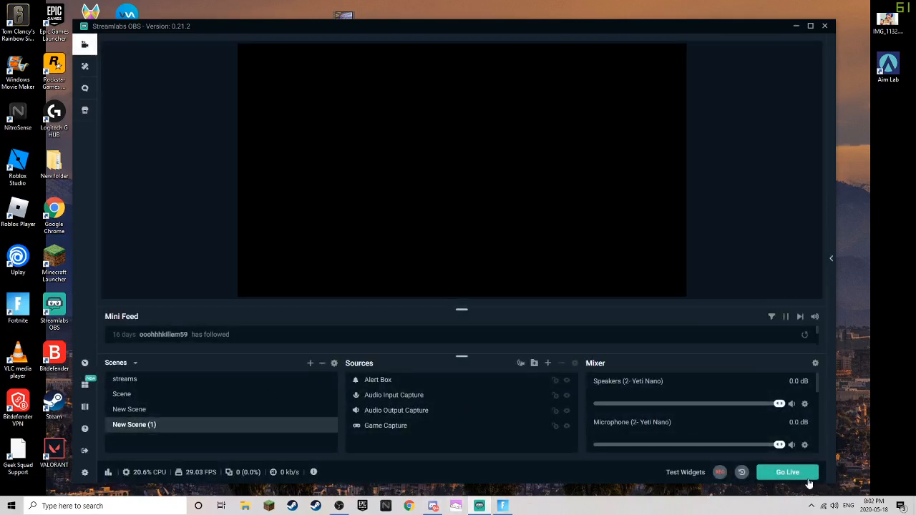
Go live with the stream title set to 'nothing' and Fortnite as the game
{"action": "left_click", "coordinate": [787, 472]}
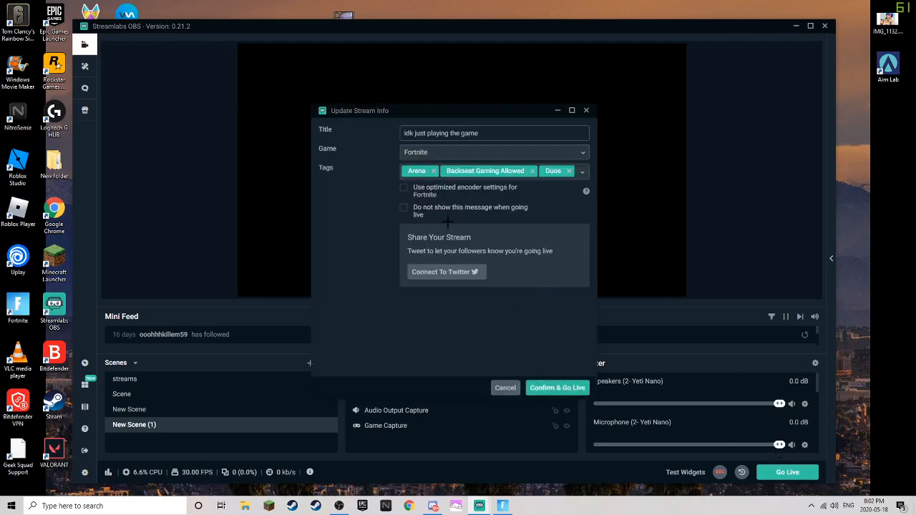
{"action": "triple_click", "coordinate": [440, 133]}
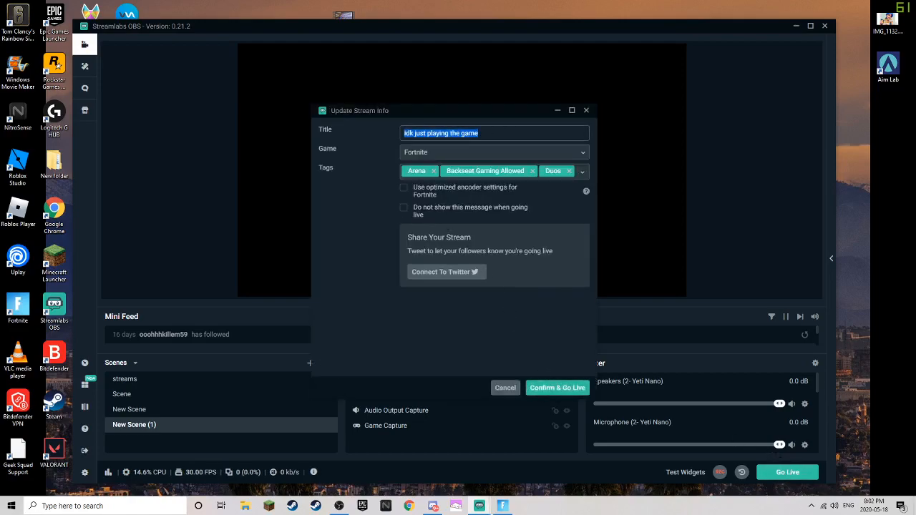
{"action": "type", "text": "nothing"}
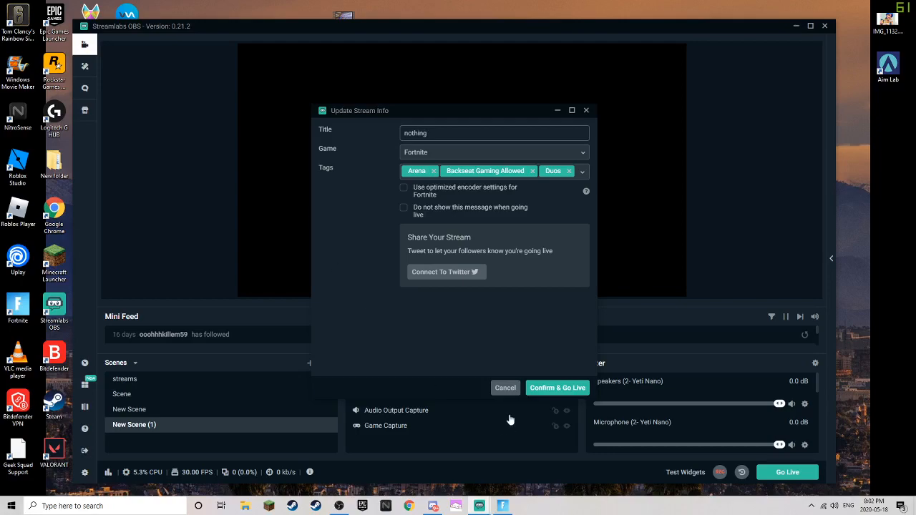
{"action": "left_click", "coordinate": [558, 387]}
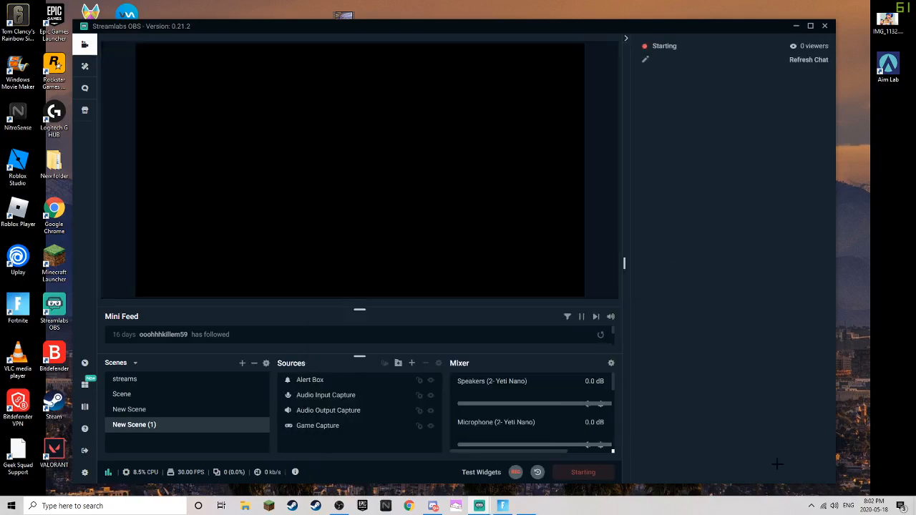
Replace the Game Capture source with the existing Display Capture source
{"action": "left_click", "coordinate": [582, 472]}
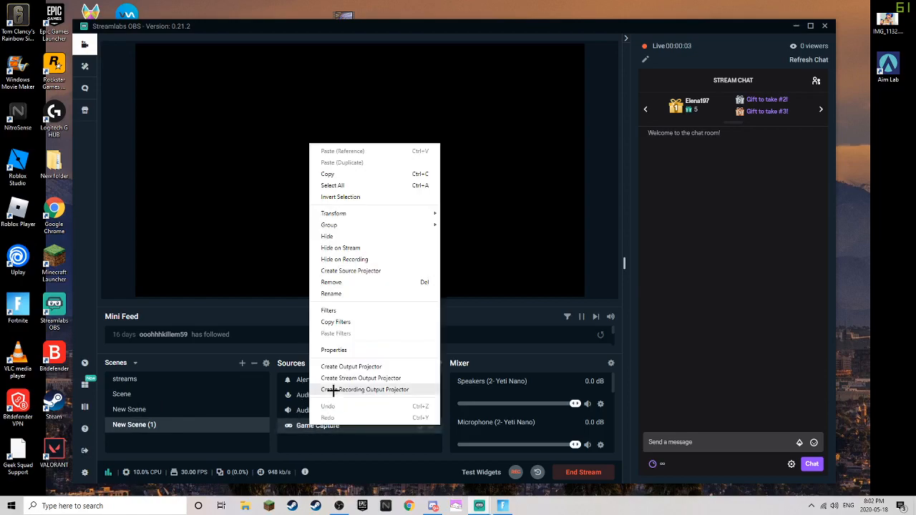
{"action": "mouse_move", "coordinate": [342, 282]}
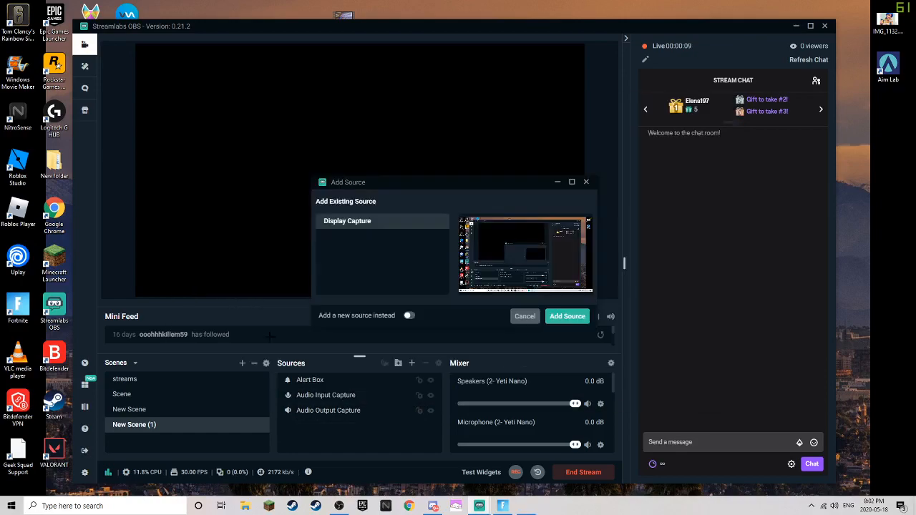
{"action": "left_click", "coordinate": [567, 316]}
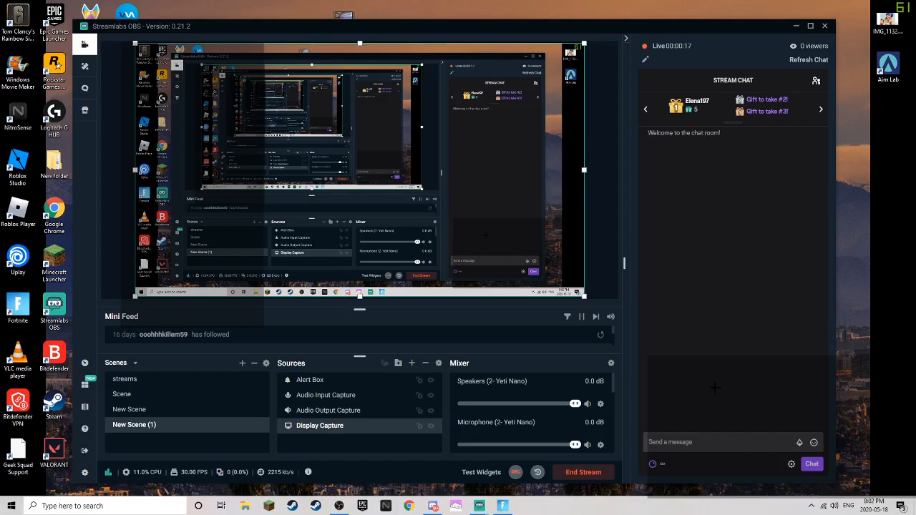
Open the Settings window on its General page while staying live
{"action": "left_click", "coordinate": [715, 441]}
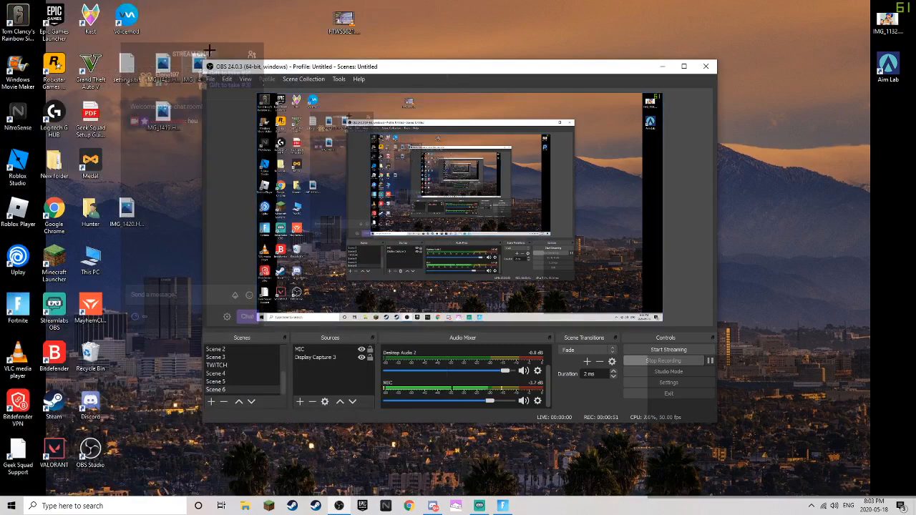
{"action": "mouse_move", "coordinate": [355, 417]}
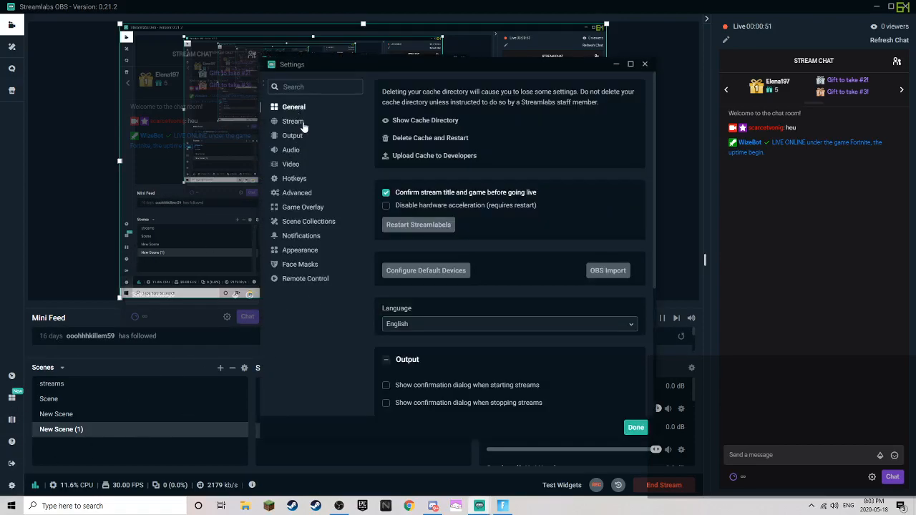
Close Settings and reopen it on the Game Overlay page
{"action": "left_click", "coordinate": [295, 177]}
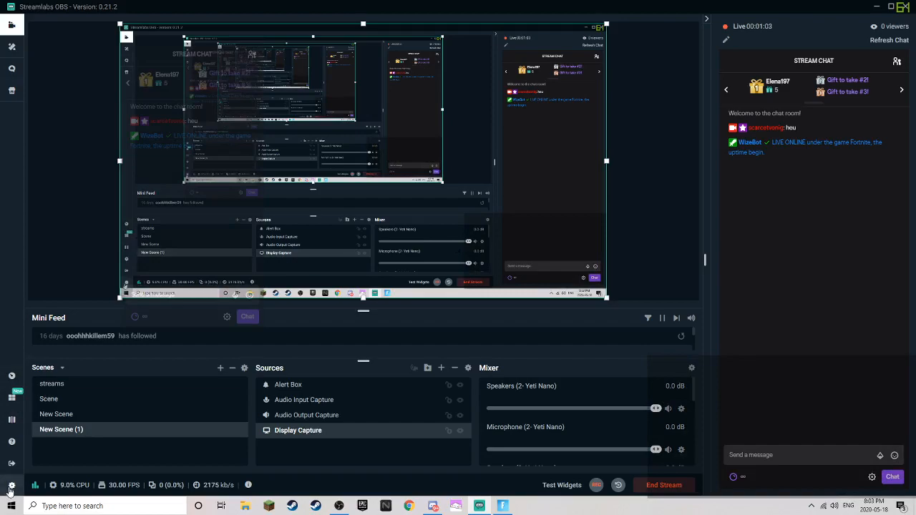
{"action": "left_click", "coordinate": [11, 485]}
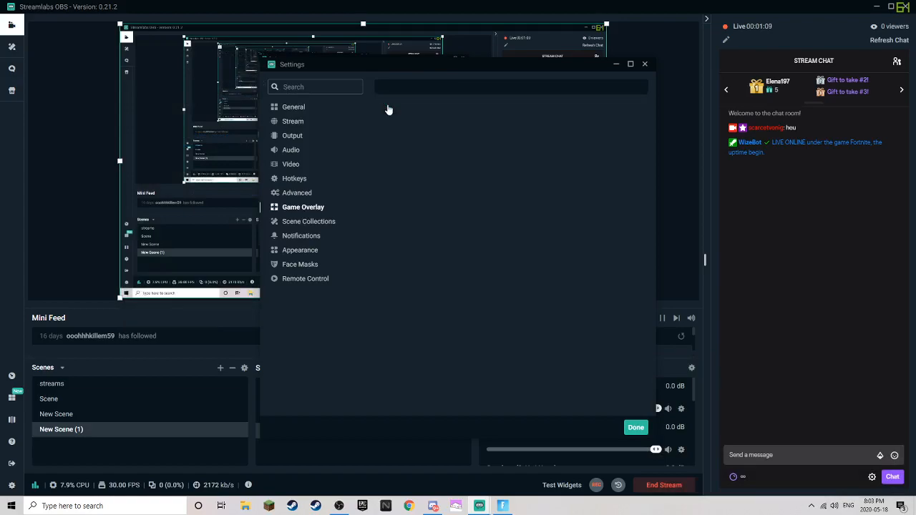
Enable Show Chat and Show Recent Events in the in-game overlay, then return to General
{"action": "left_click", "coordinate": [303, 206]}
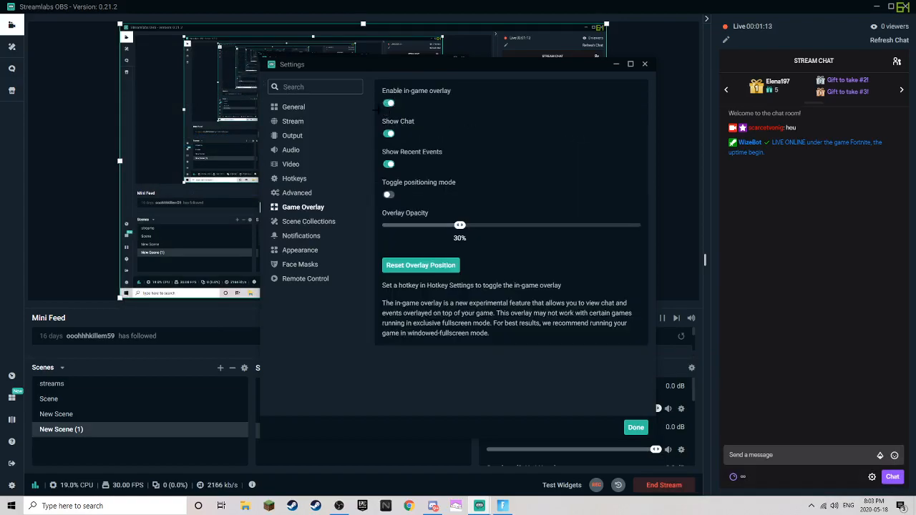
{"action": "left_click", "coordinate": [388, 134]}
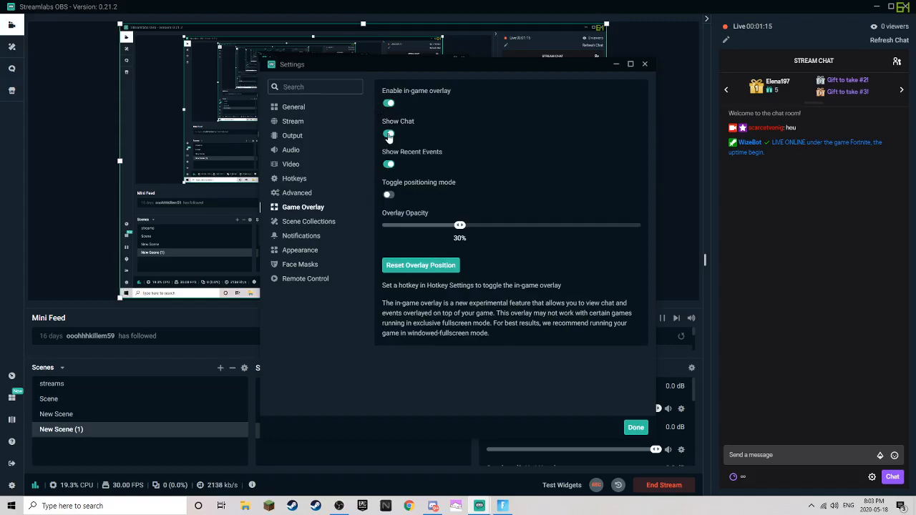
{"action": "left_click", "coordinate": [389, 134]}
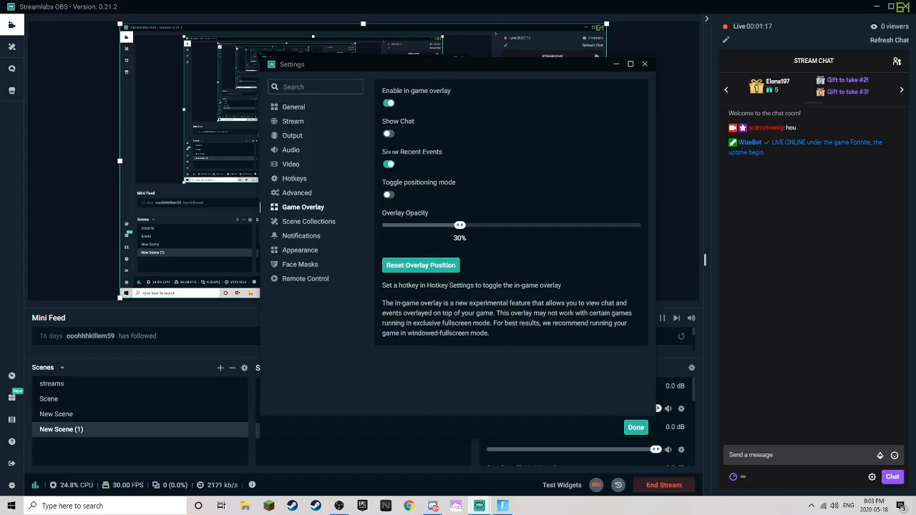
{"action": "left_click", "coordinate": [387, 133]}
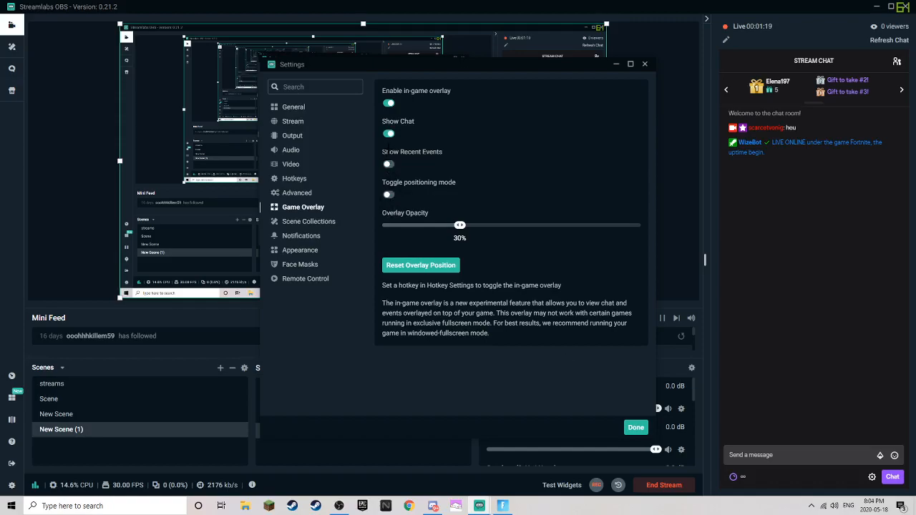
{"action": "left_click", "coordinate": [388, 163]}
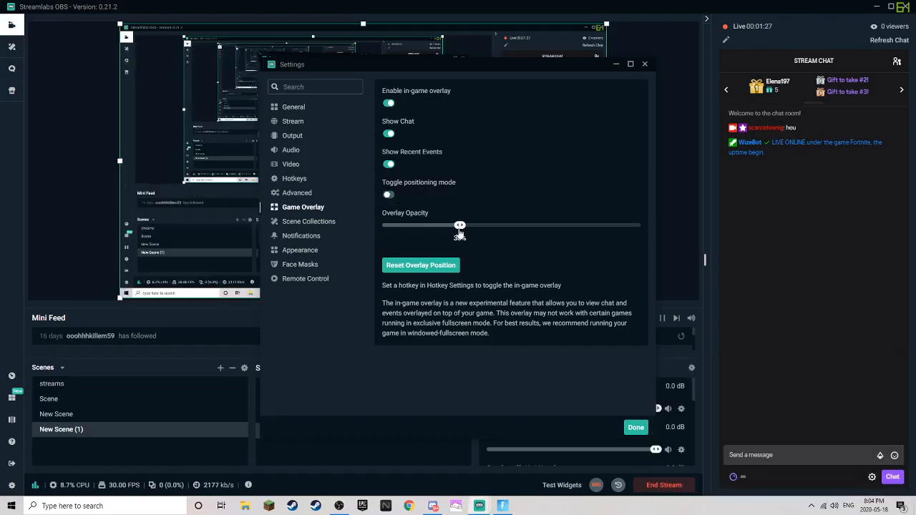
{"action": "left_click", "coordinate": [635, 426]}
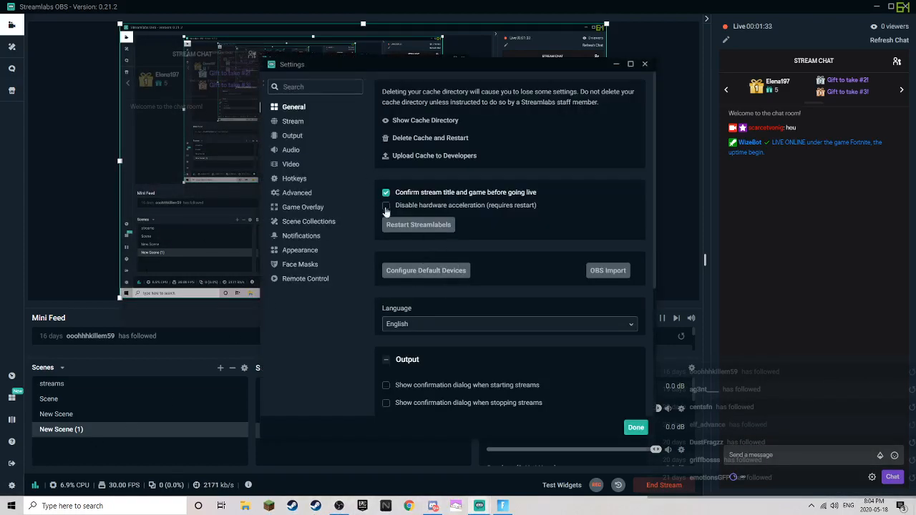
Set the in-game overlay opacity to 40% and save the settings
{"action": "left_click", "coordinate": [304, 206]}
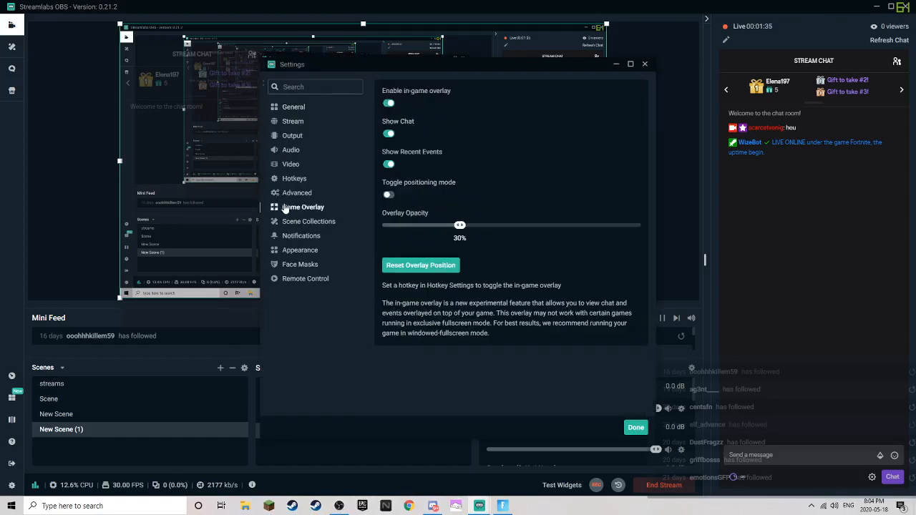
{"action": "left_click_drag", "start_coordinate": [460, 224], "coordinate": [640, 225]}
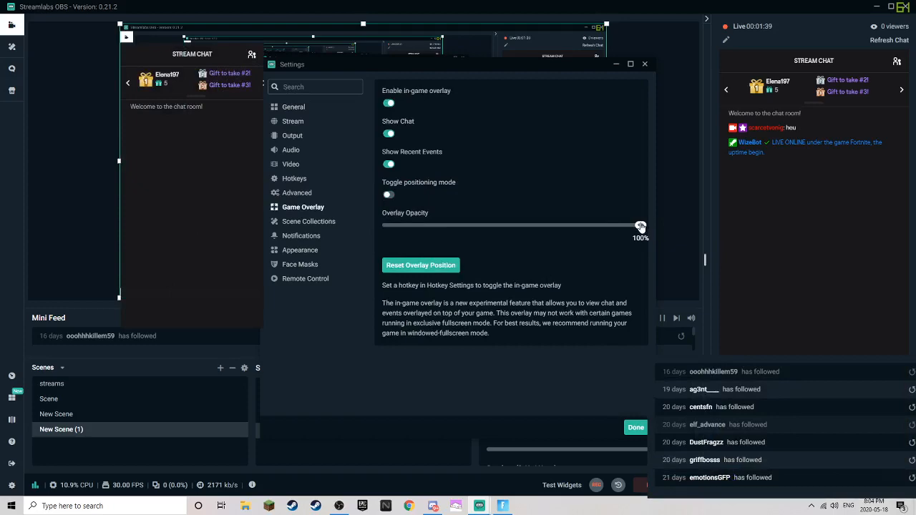
{"action": "left_click_drag", "start_coordinate": [641, 226], "coordinate": [384, 226]}
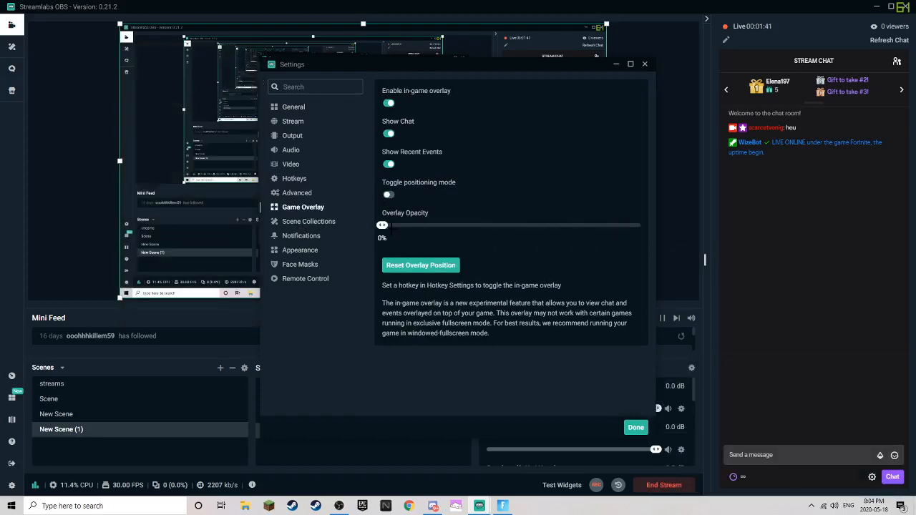
{"action": "left_click_drag", "start_coordinate": [382, 224], "coordinate": [406, 225]}
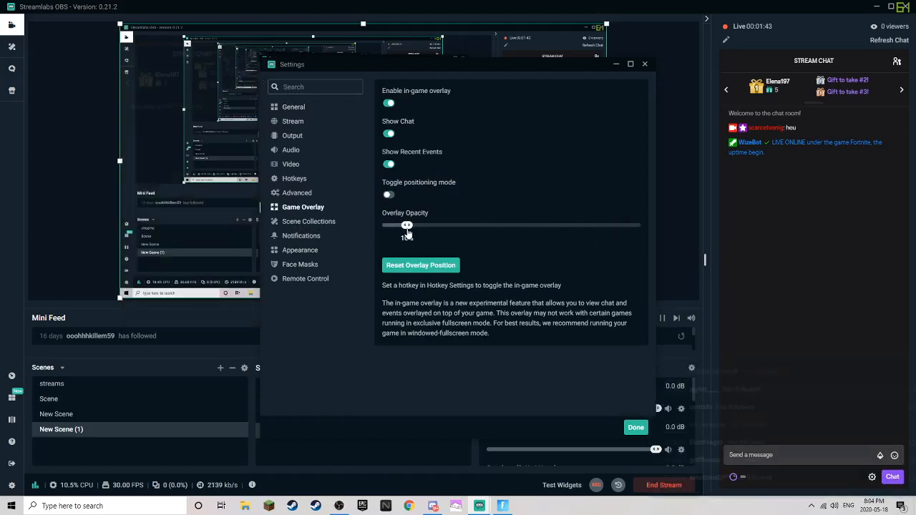
{"action": "left_click_drag", "start_coordinate": [406, 225], "coordinate": [458, 225]}
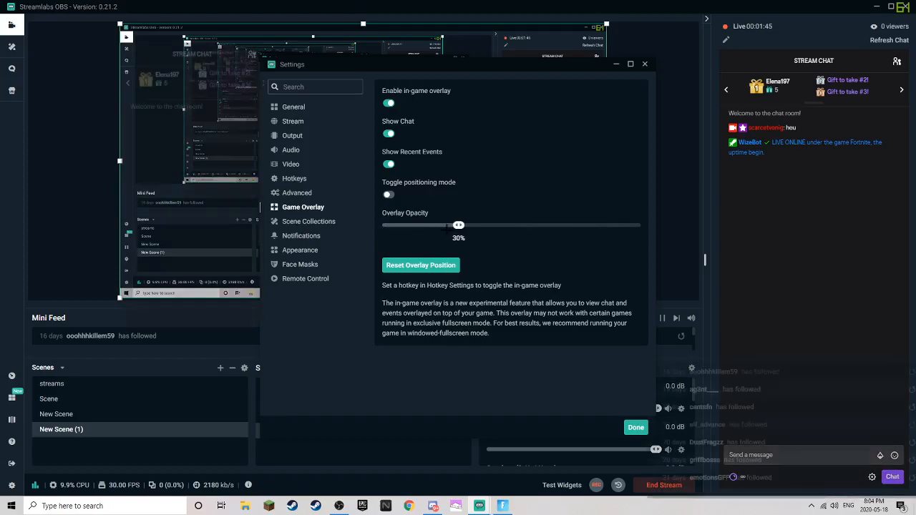
{"action": "left_click_drag", "start_coordinate": [458, 224], "coordinate": [485, 224]}
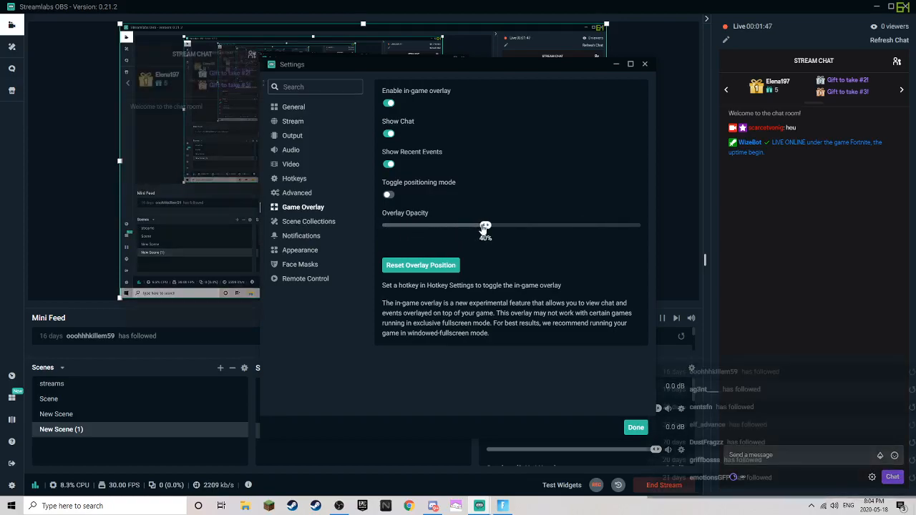
{"action": "left_click_drag", "start_coordinate": [485, 226], "coordinate": [537, 226]}
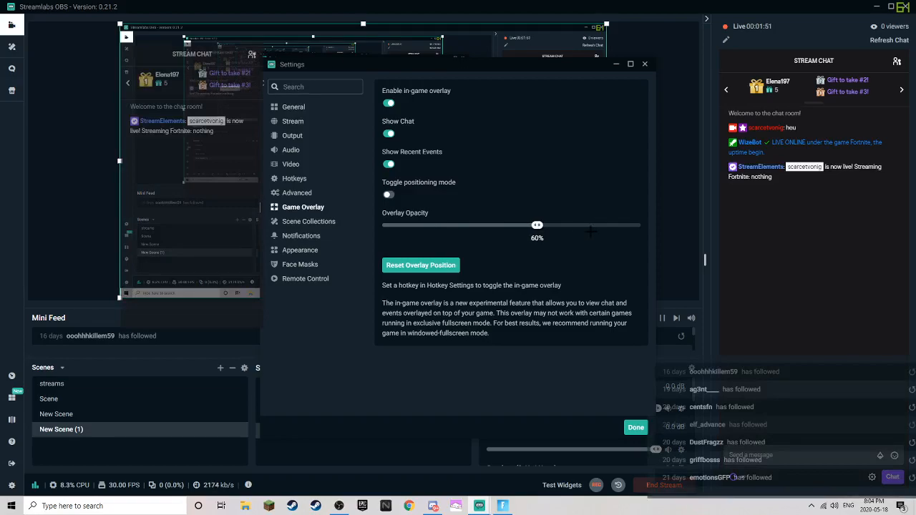
{"action": "left_click_drag", "start_coordinate": [537, 225], "coordinate": [498, 224]}
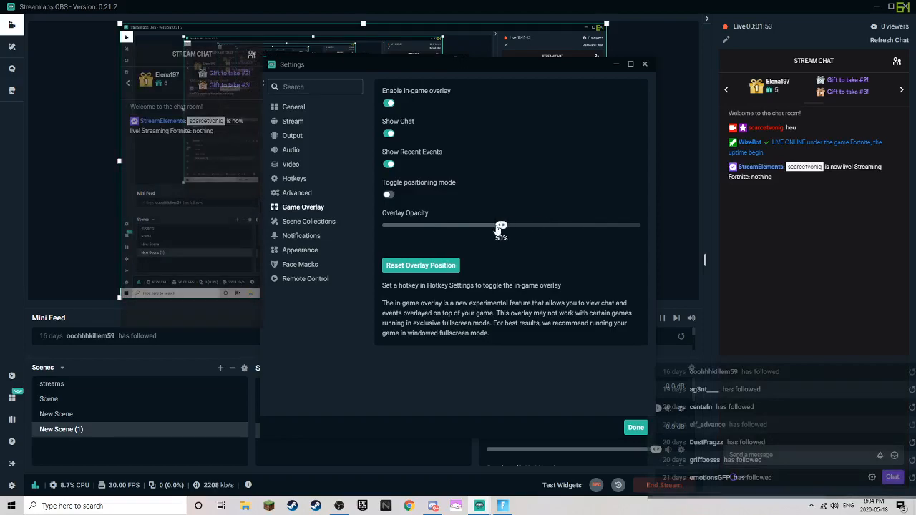
{"action": "left_click_drag", "start_coordinate": [500, 224], "coordinate": [485, 225]}
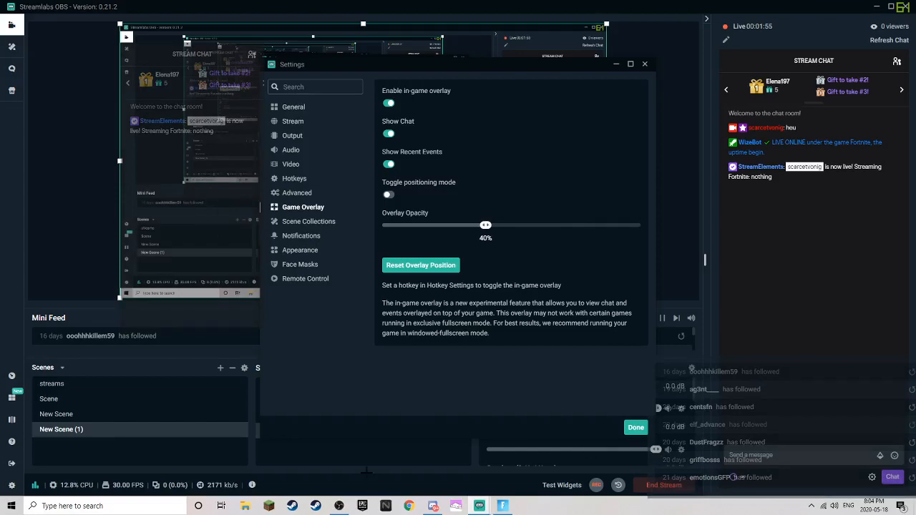
{"action": "left_click", "coordinate": [635, 426]}
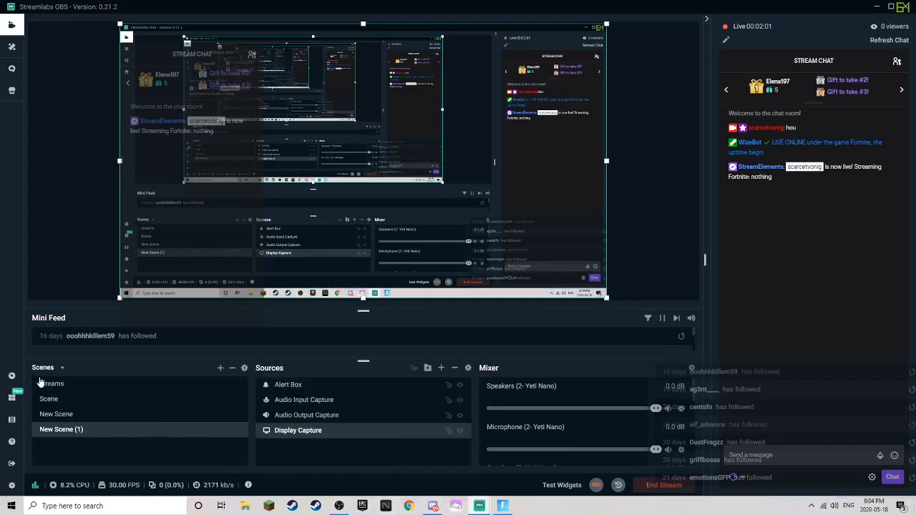
Load the Borderline - By Nerd Or Die collection and show its In-Game scene's Game Capture options
{"action": "left_click", "coordinate": [51, 384]}
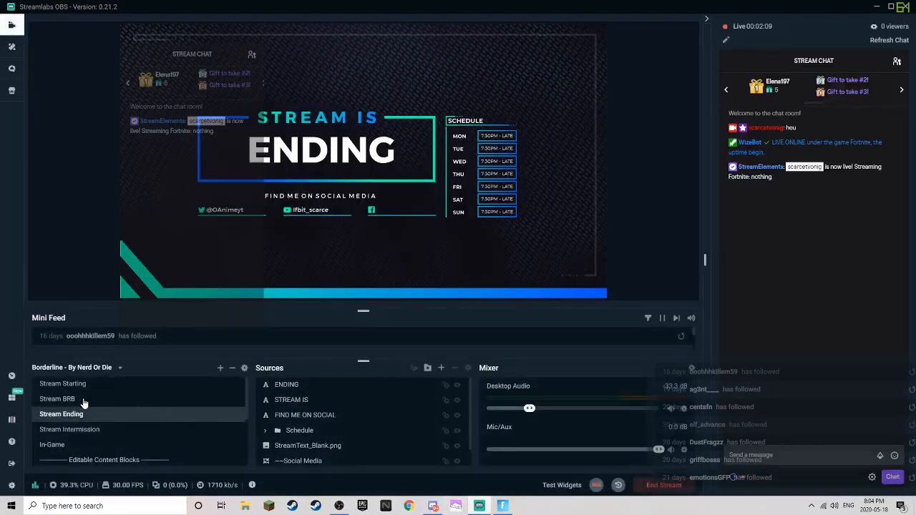
{"action": "left_click", "coordinate": [51, 444]}
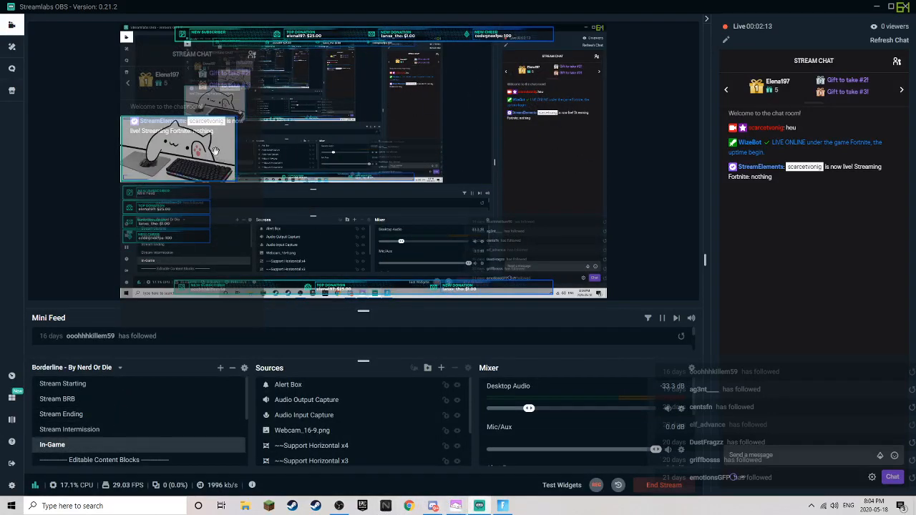
{"action": "right_click", "coordinate": [443, 498]}
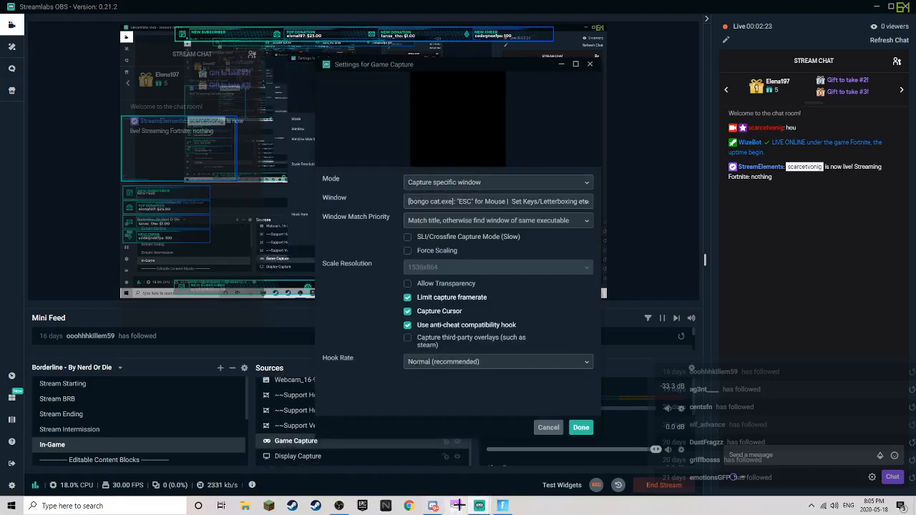
Remove the old Game Capture source from the In-Game scene
{"action": "left_click", "coordinate": [581, 426]}
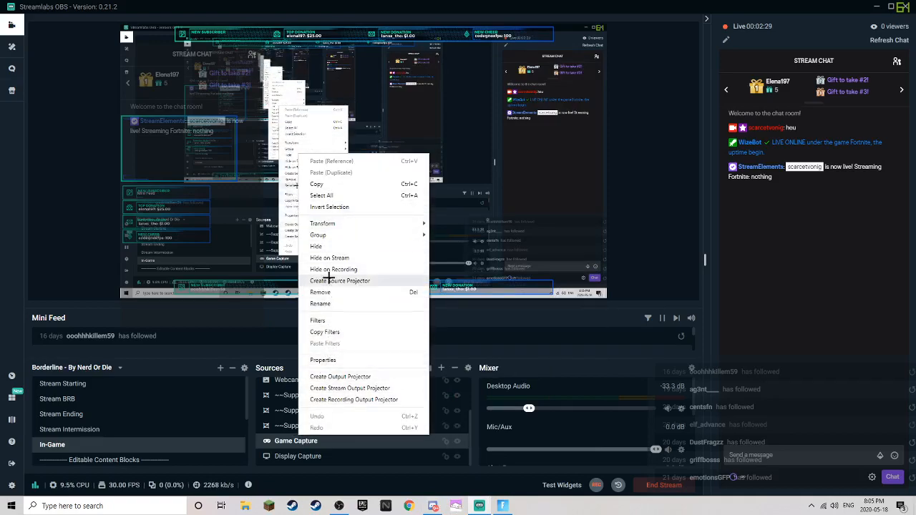
{"action": "left_click", "coordinate": [320, 292]}
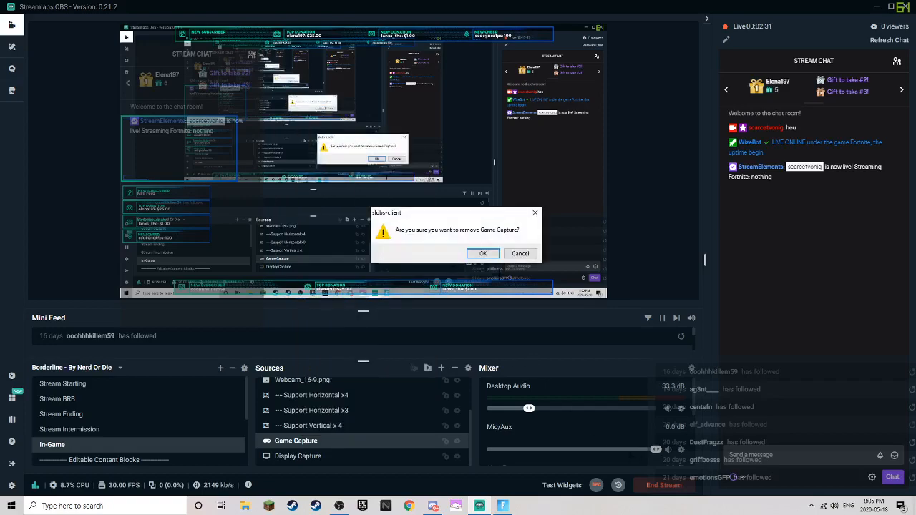
{"action": "left_click", "coordinate": [482, 253]}
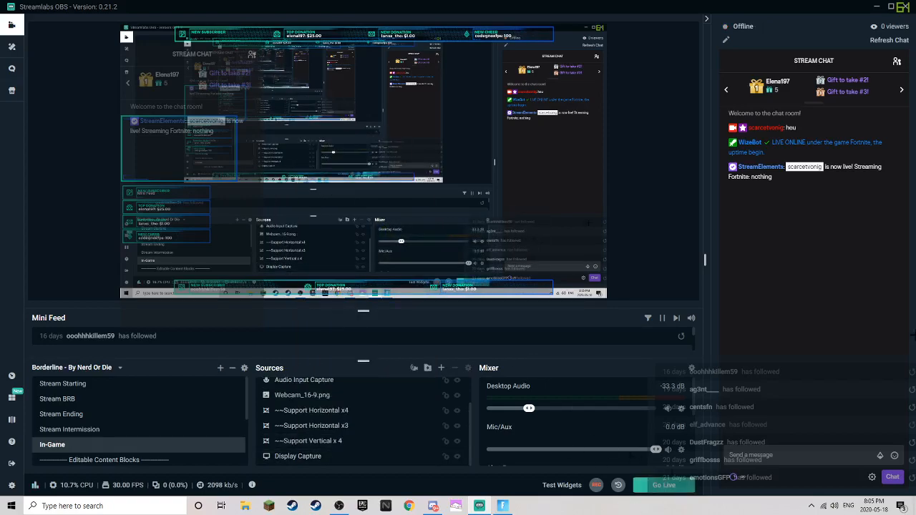
Add a new Game Capture source and set its mode to Capture specific window
{"action": "left_click", "coordinate": [221, 366]}
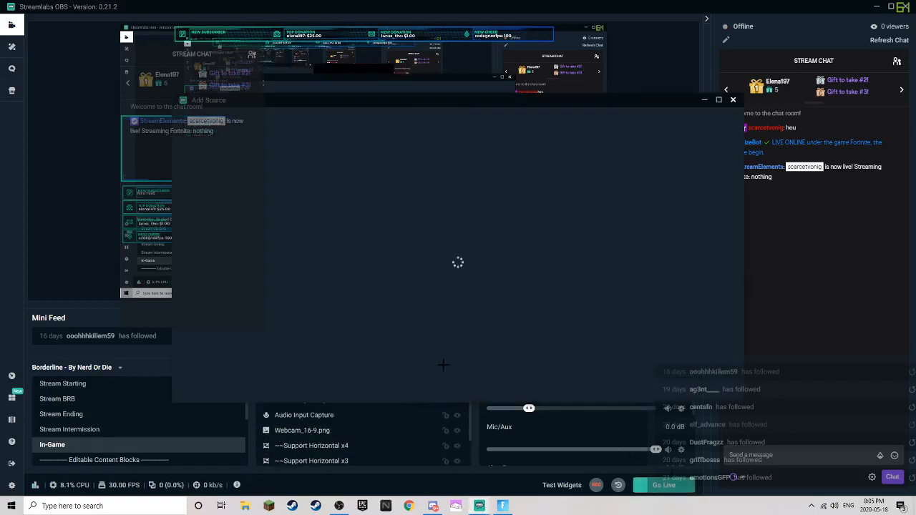
{"action": "left_click", "coordinate": [205, 315]}
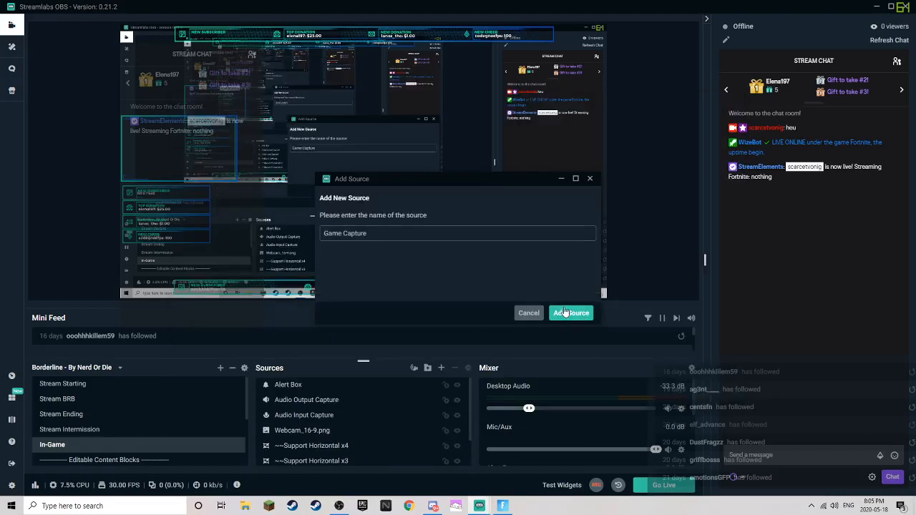
{"action": "left_click", "coordinate": [571, 312]}
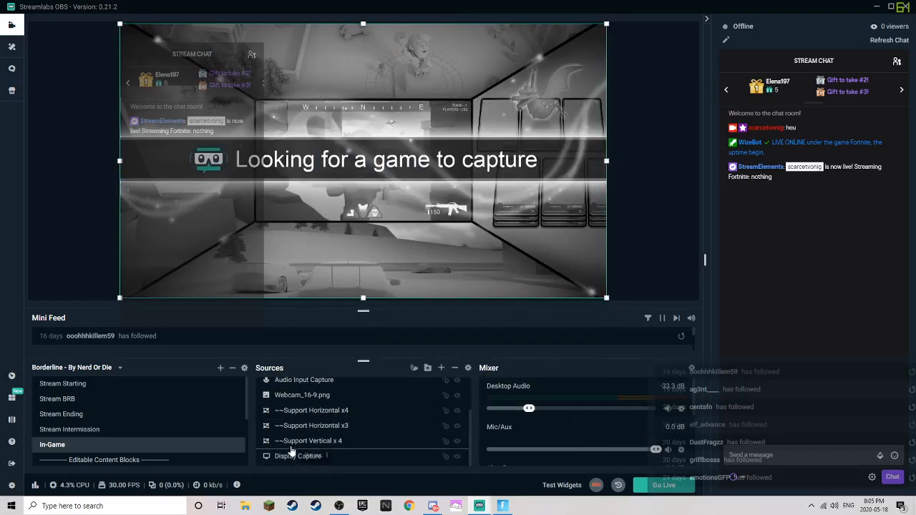
{"action": "double_click", "coordinate": [286, 441]}
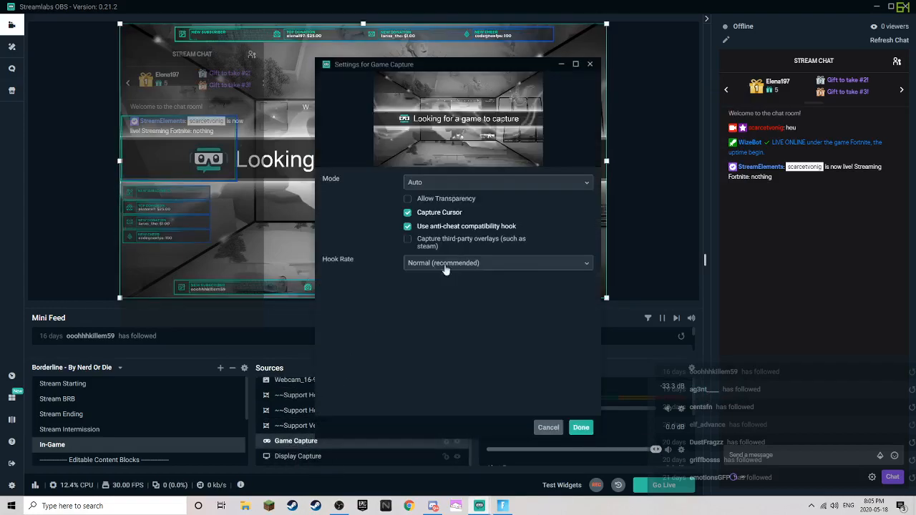
{"action": "left_click", "coordinate": [498, 182]}
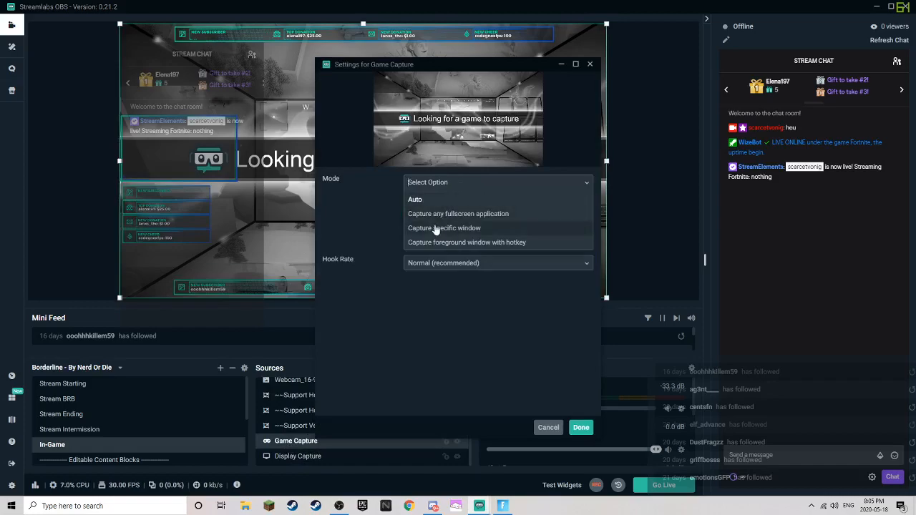
{"action": "left_click", "coordinate": [443, 228]}
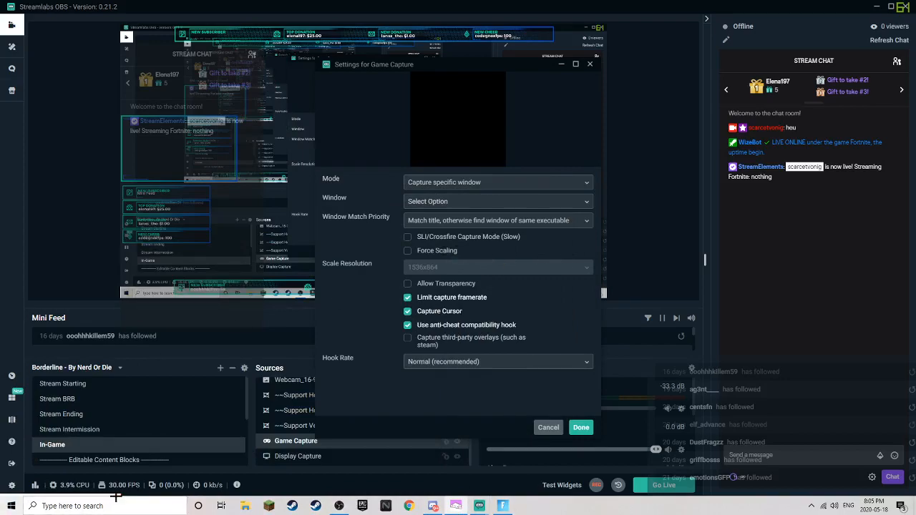
{"action": "mouse_move", "coordinate": [443, 211]}
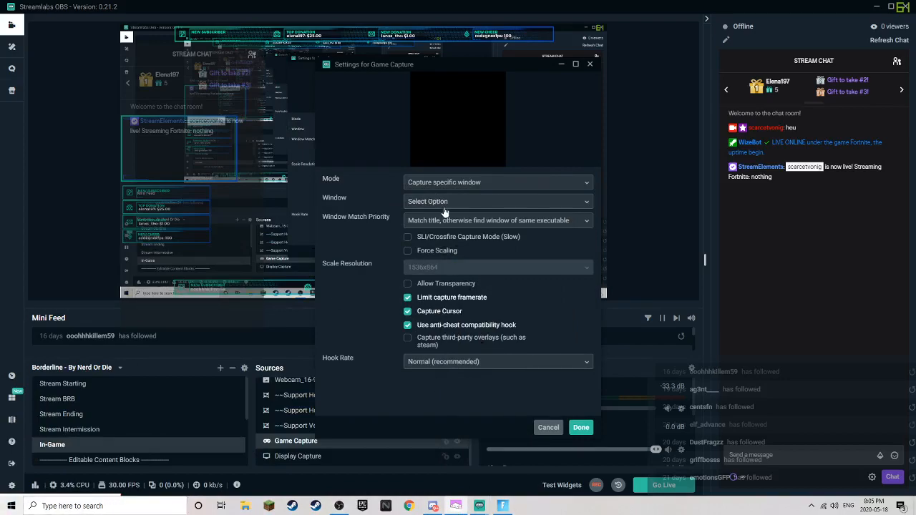
Set the Game Capture source to the Bongo Cat window and confirm with Done
{"action": "left_click", "coordinate": [498, 200]}
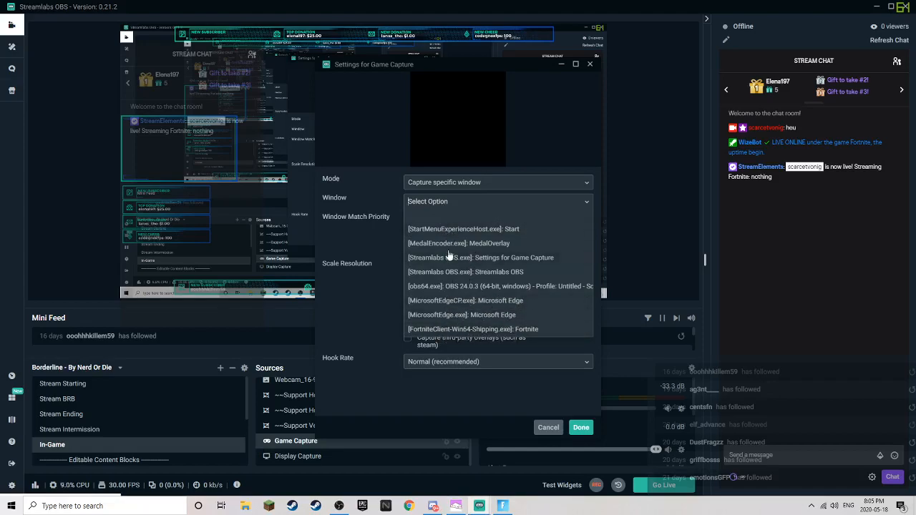
{"action": "left_click", "coordinate": [464, 229]}
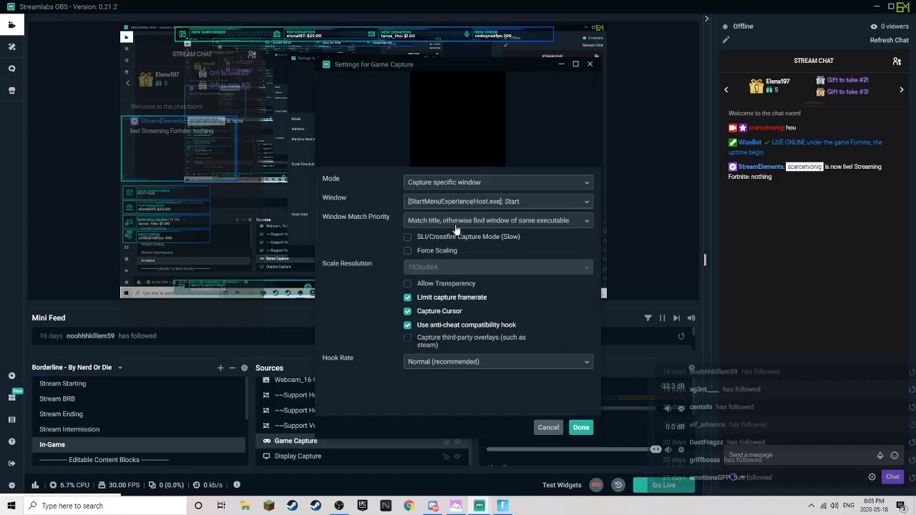
{"action": "left_click", "coordinate": [581, 426]}
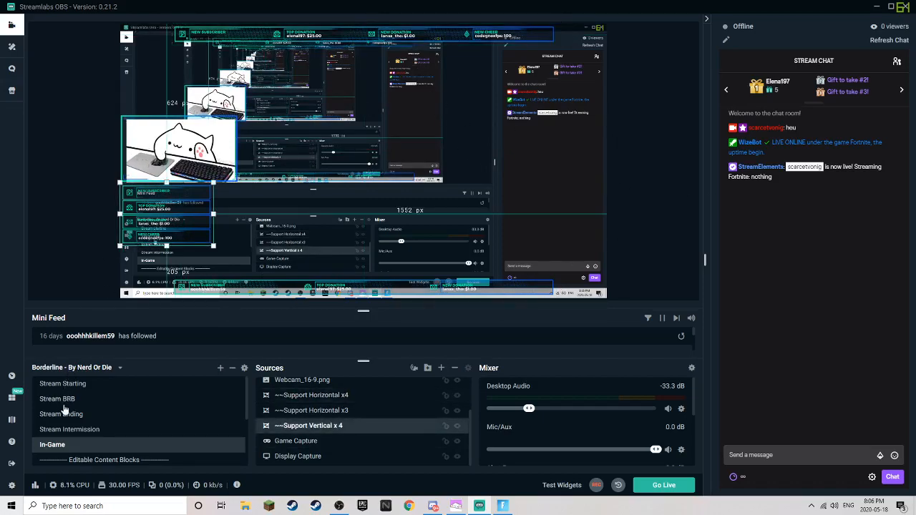
Preview the Stream Intermission, Stream Starting and Stream BRB scenes in turn
{"action": "left_click", "coordinate": [68, 429]}
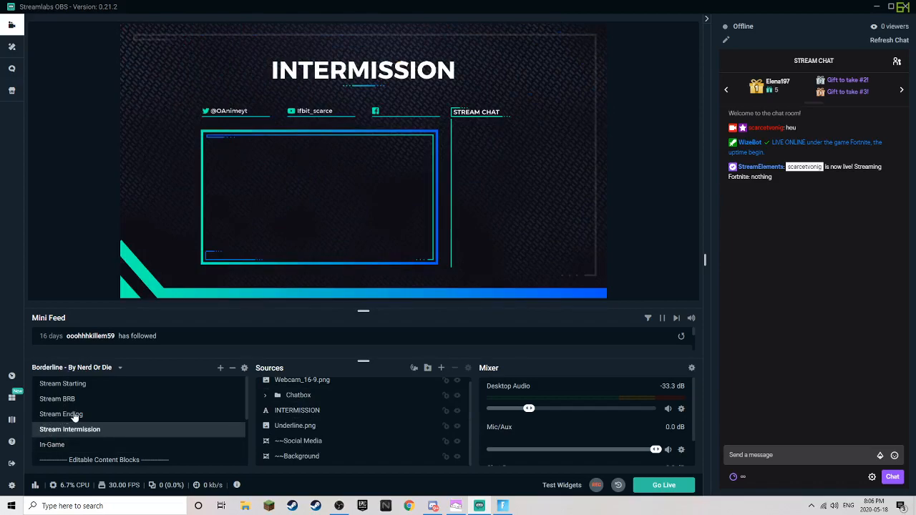
{"action": "left_click", "coordinate": [63, 383]}
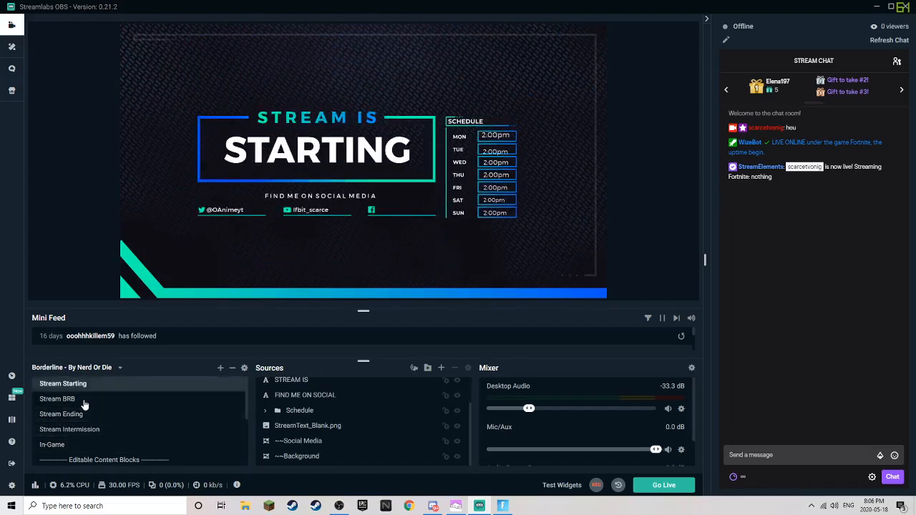
{"action": "left_click", "coordinate": [57, 398]}
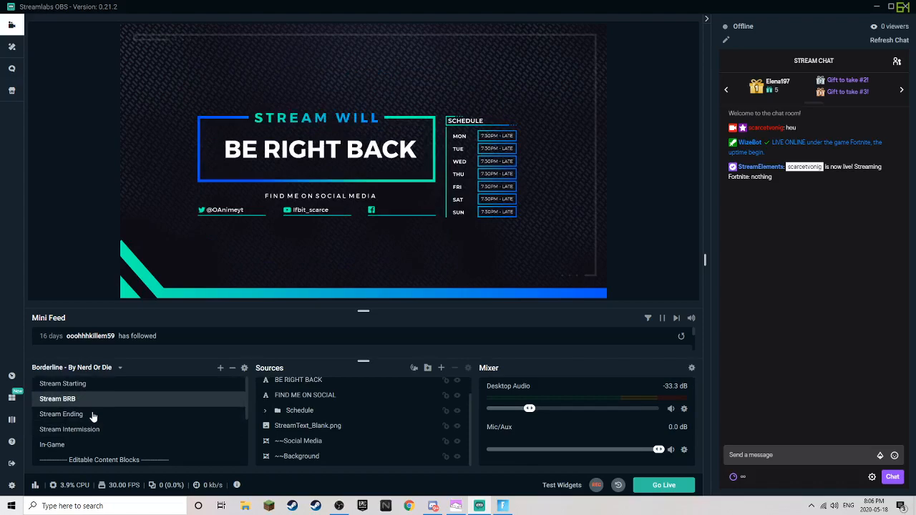
{"action": "mouse_move", "coordinate": [55, 443]}
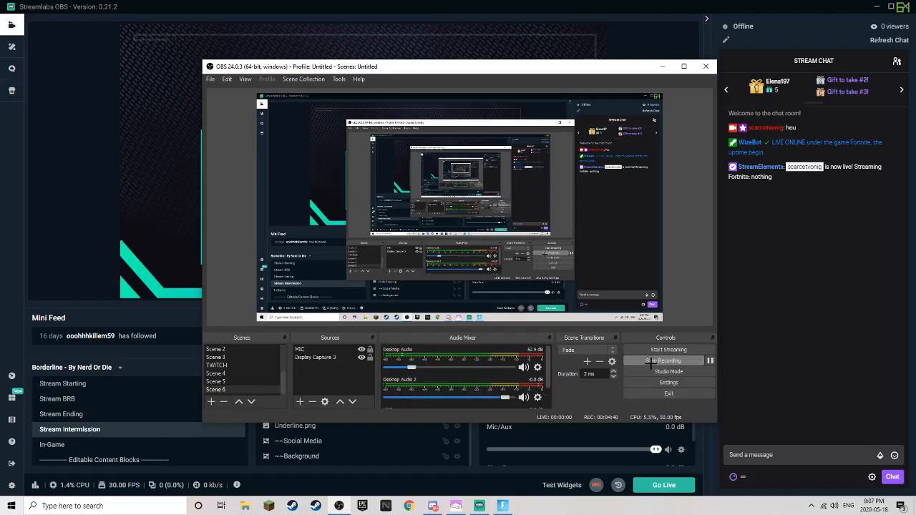
Stop the recording in the separate OBS window
{"action": "left_click", "coordinate": [663, 361]}
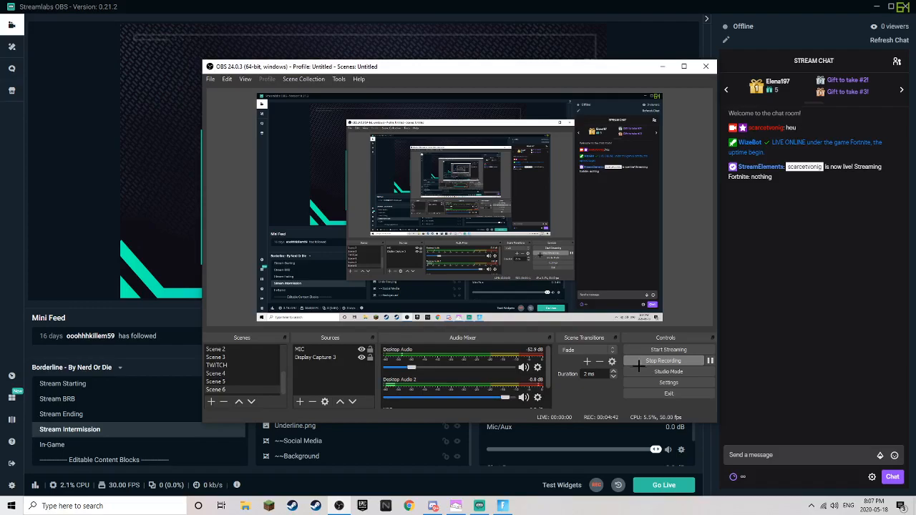